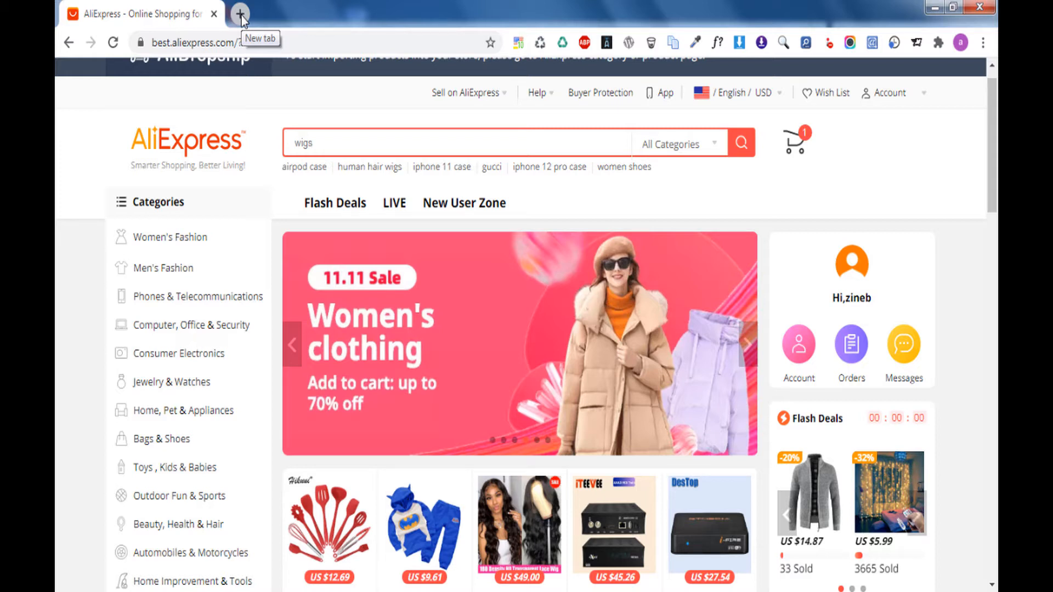
Step: Search Google for 'alidropship chrome extension' and pick its Chrome Web Store listing
{"action": "left_click", "coordinate": [240, 13]}
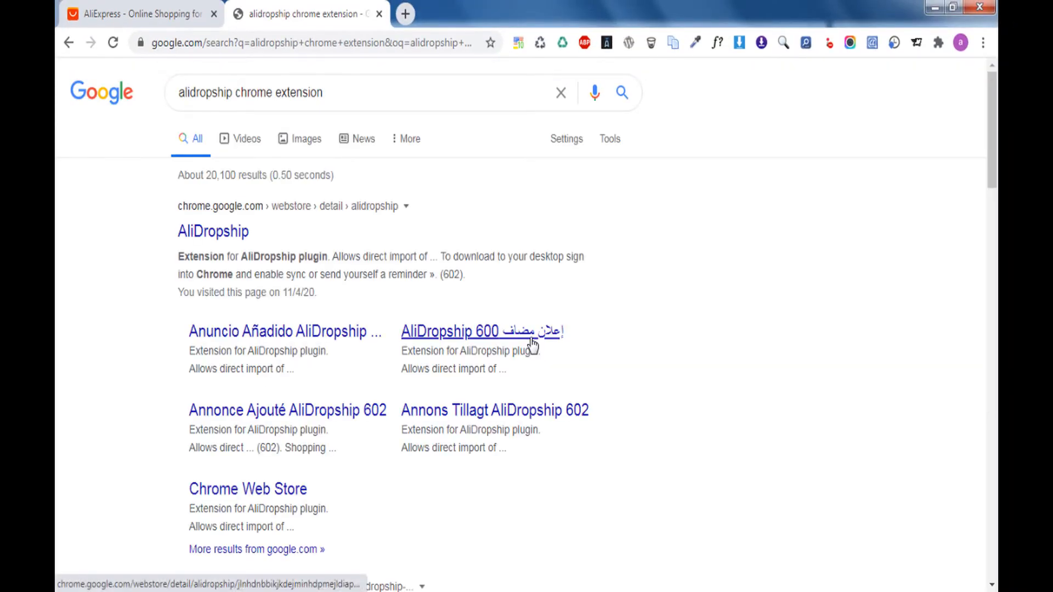
{"action": "left_click", "coordinate": [213, 231]}
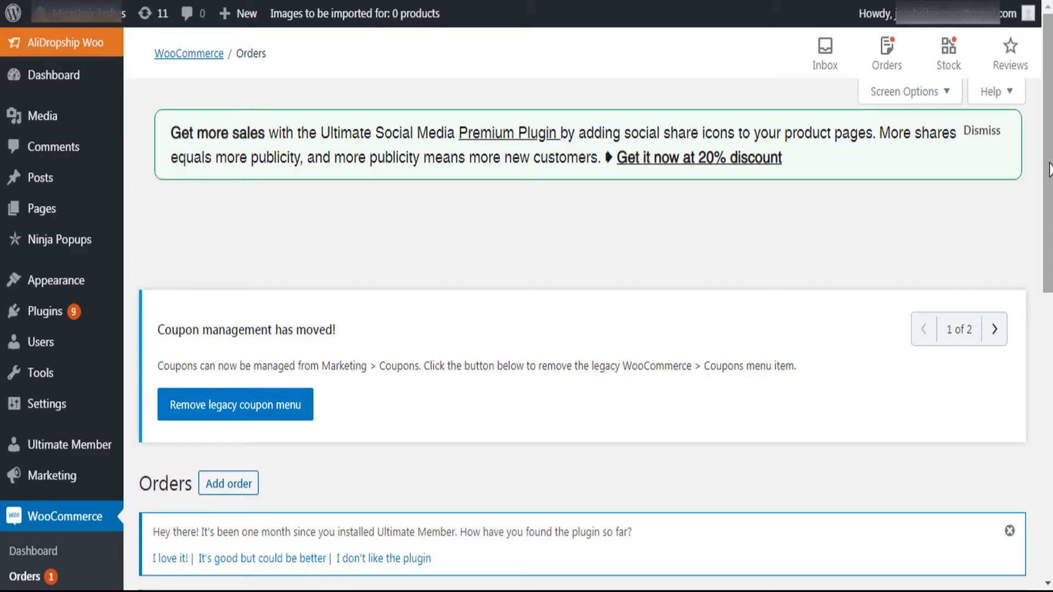
{"action": "mouse_move", "coordinate": [627, 201]}
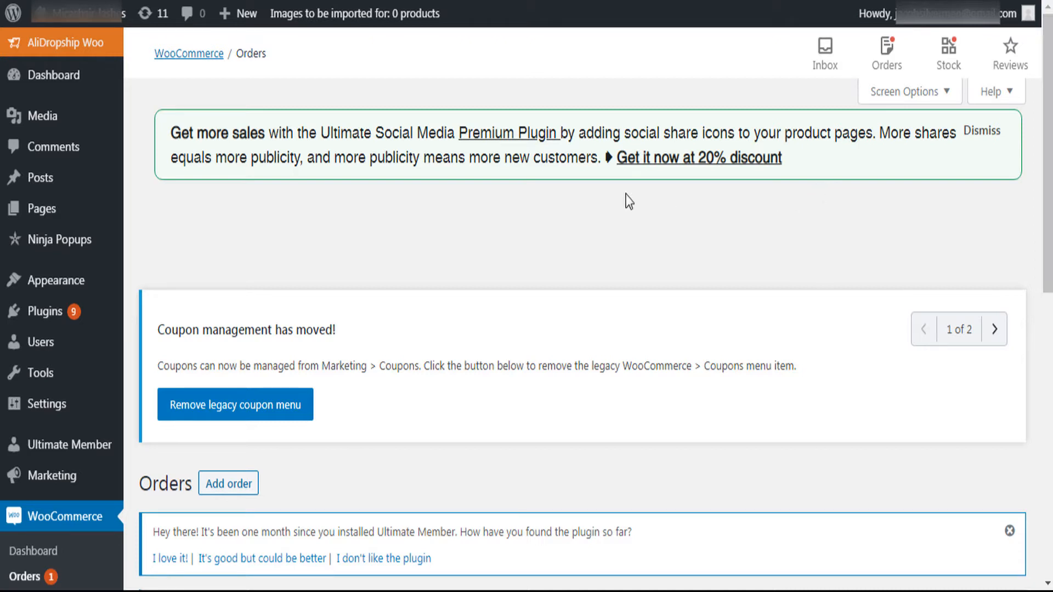
{"action": "mouse_move", "coordinate": [1033, 209]}
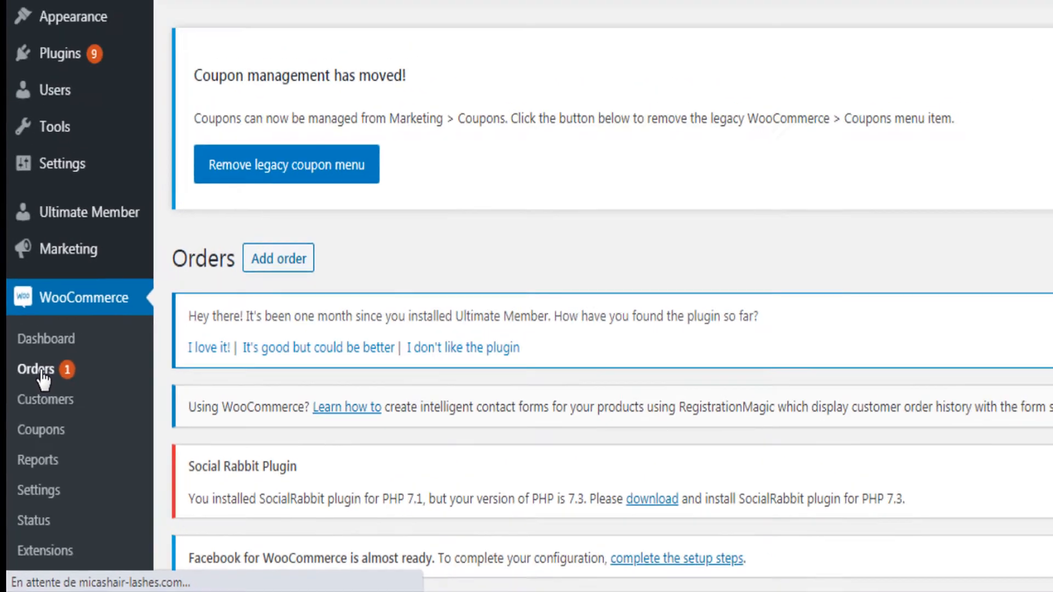
Step: Open the Processing order dated Oct 26, 2020 from the WooCommerce Orders list
{"action": "left_click", "coordinate": [36, 368]}
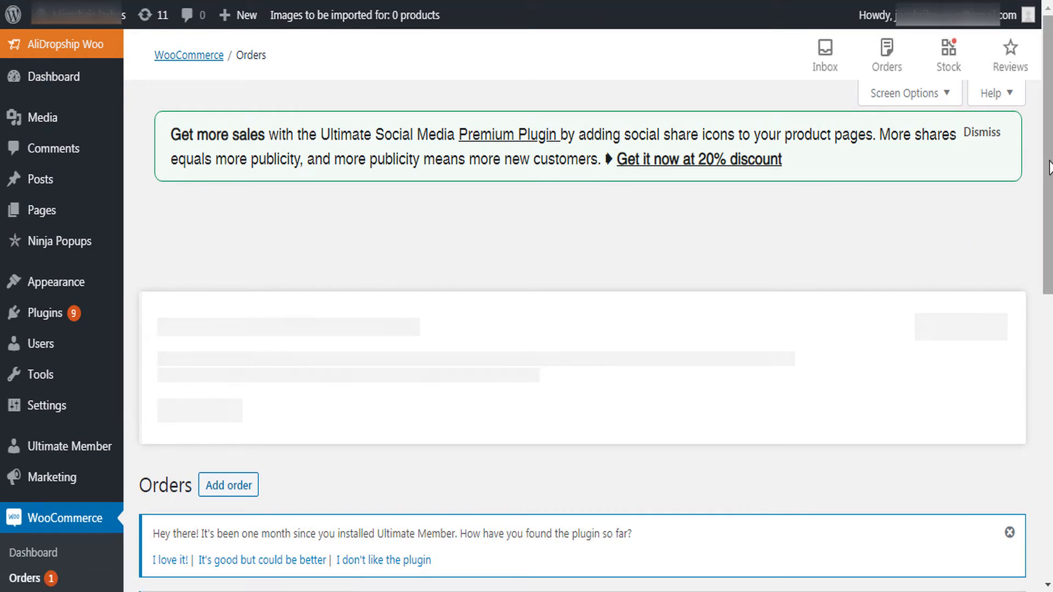
{"action": "scroll", "scroll_direction": "down", "scroll_amount": 3}
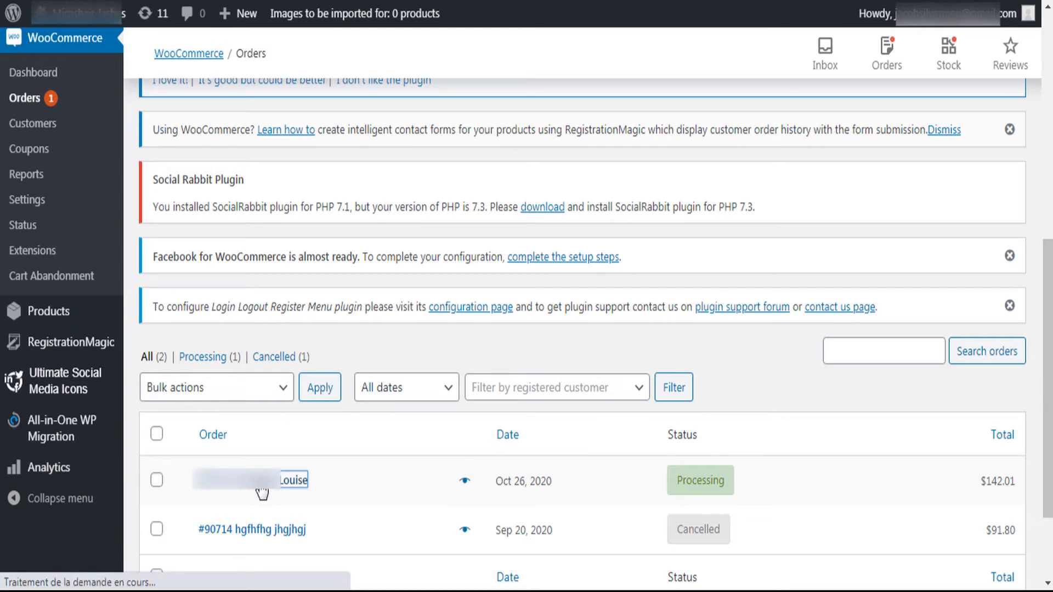
{"action": "left_click", "coordinate": [262, 481]}
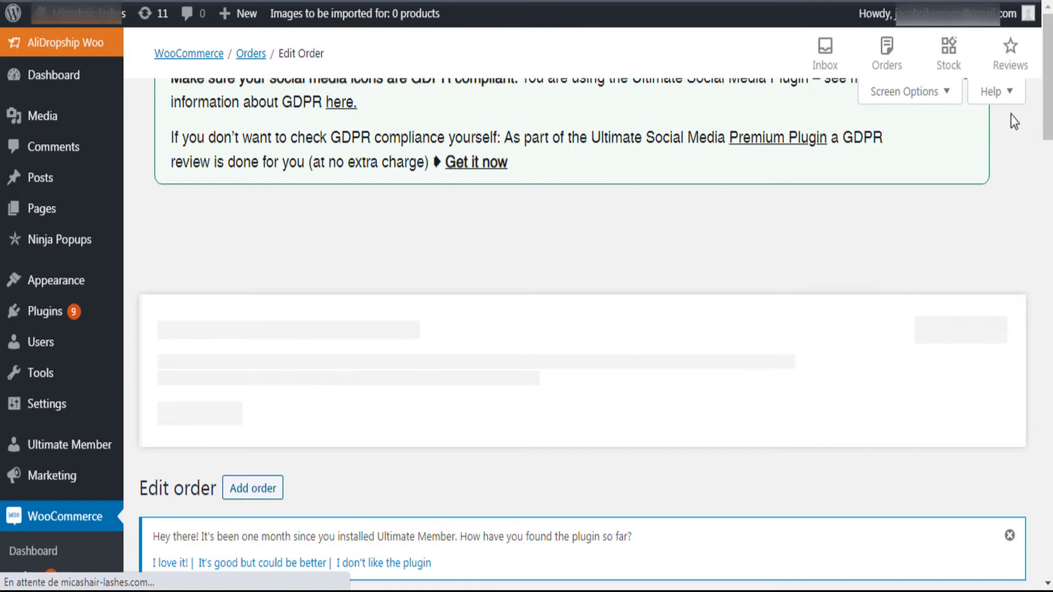
Step: Send order #90779 to the AliExpress supplier via 'Place order automatically'
{"action": "scroll", "scroll_direction": "down", "scroll_amount": 3}
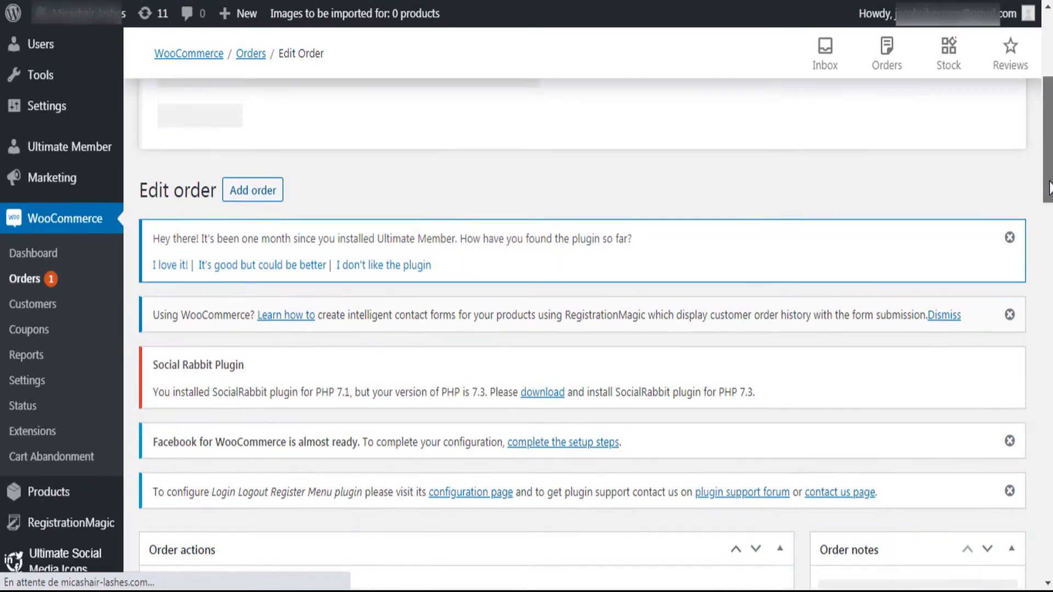
{"action": "scroll", "scroll_direction": "down", "scroll_amount": 3}
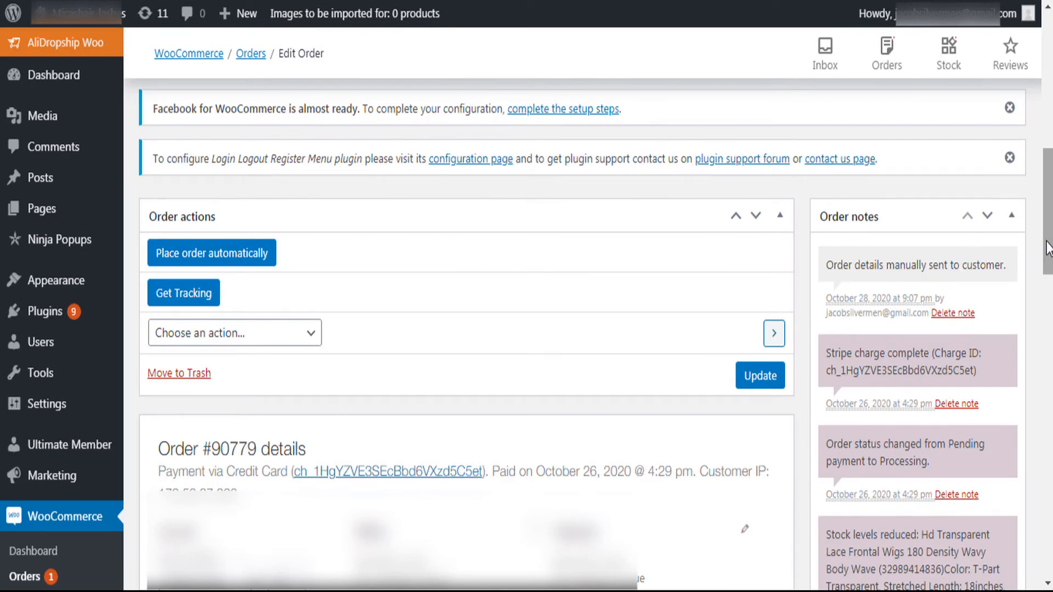
{"action": "scroll", "scroll_direction": "up", "scroll_amount": 3}
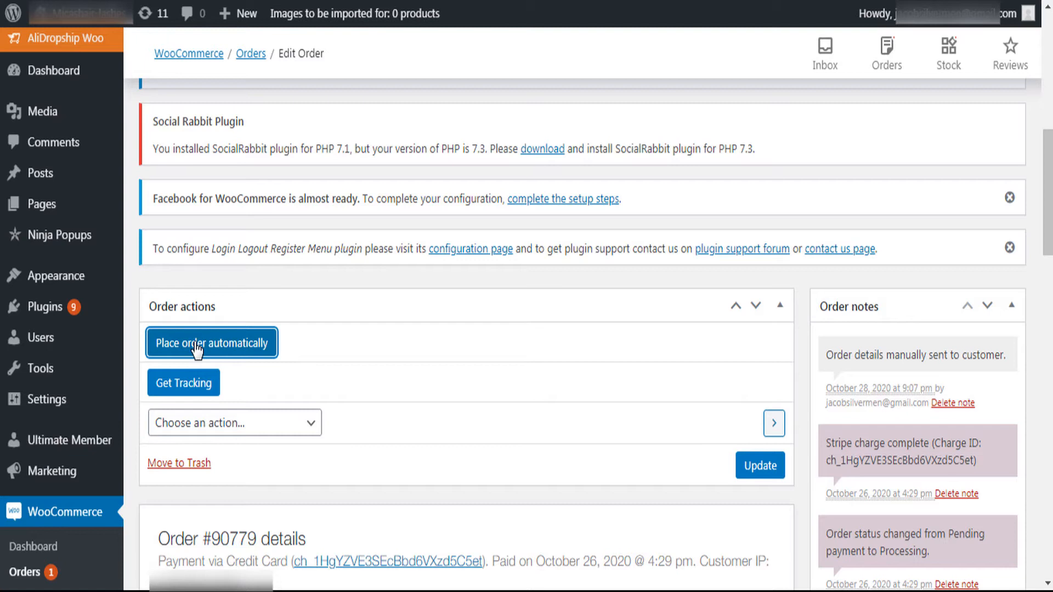
{"action": "left_click", "coordinate": [211, 342]}
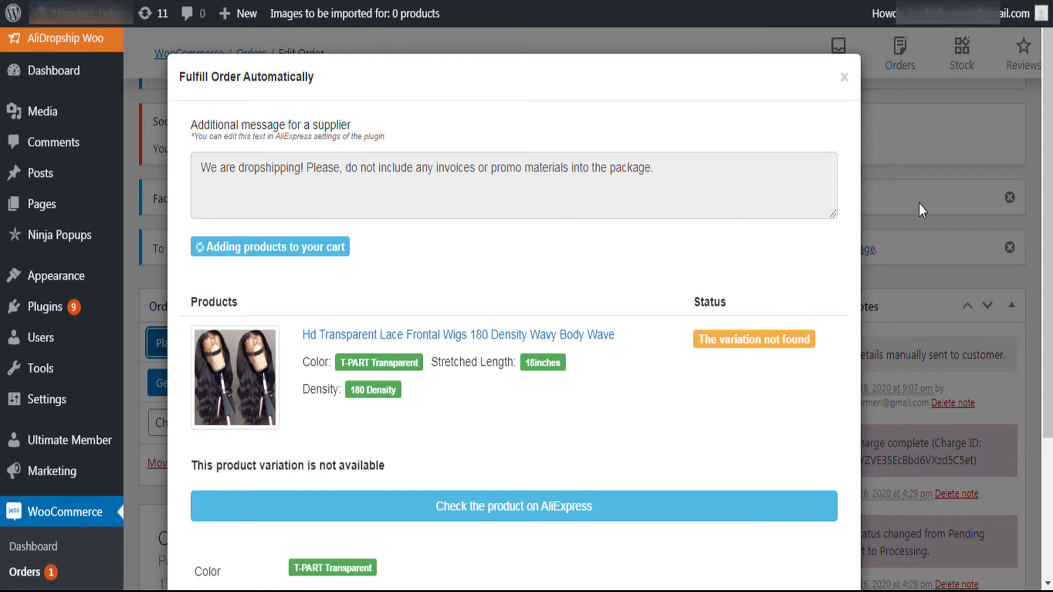
Step: Continue fulfilment with the T-PART Transparent, 18-inch, 180 Density wig variation
{"action": "scroll", "scroll_direction": "down", "scroll_amount": 3}
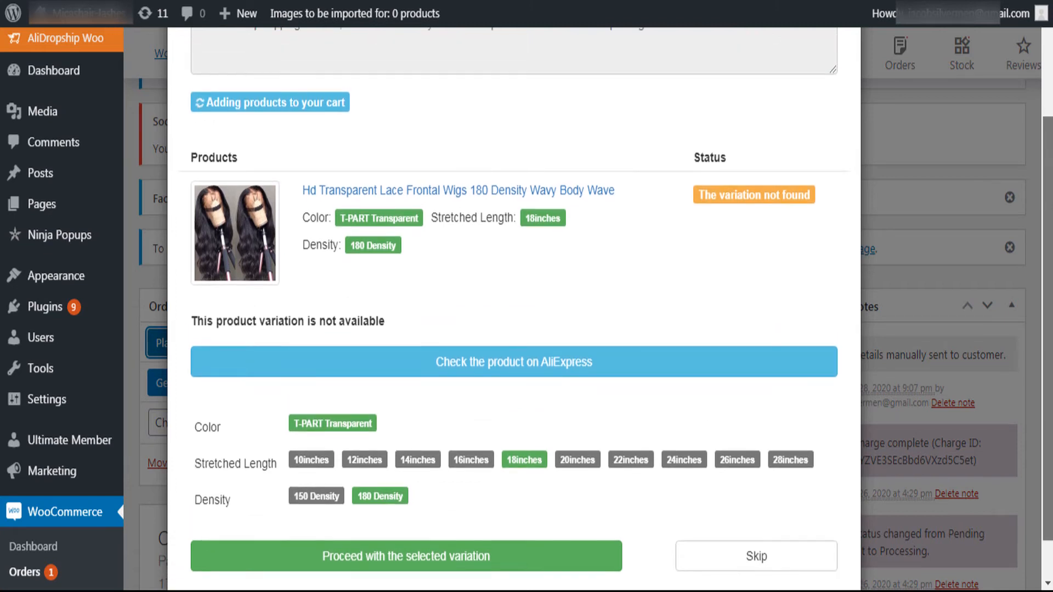
{"action": "scroll", "scroll_direction": "up", "scroll_amount": 3}
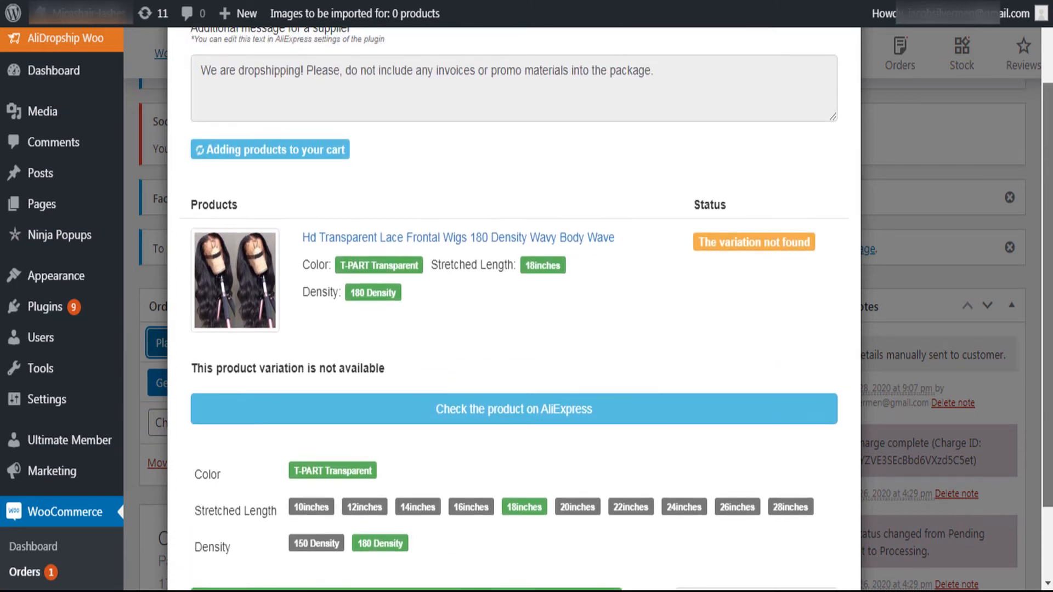
{"action": "scroll", "scroll_direction": "down", "scroll_amount": 3}
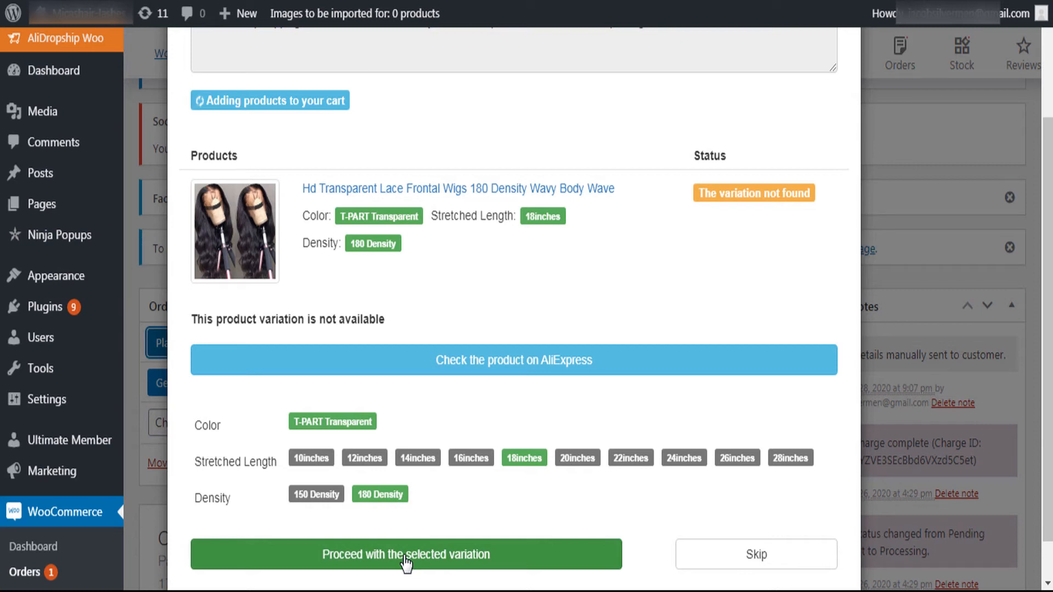
{"action": "left_click", "coordinate": [406, 554]}
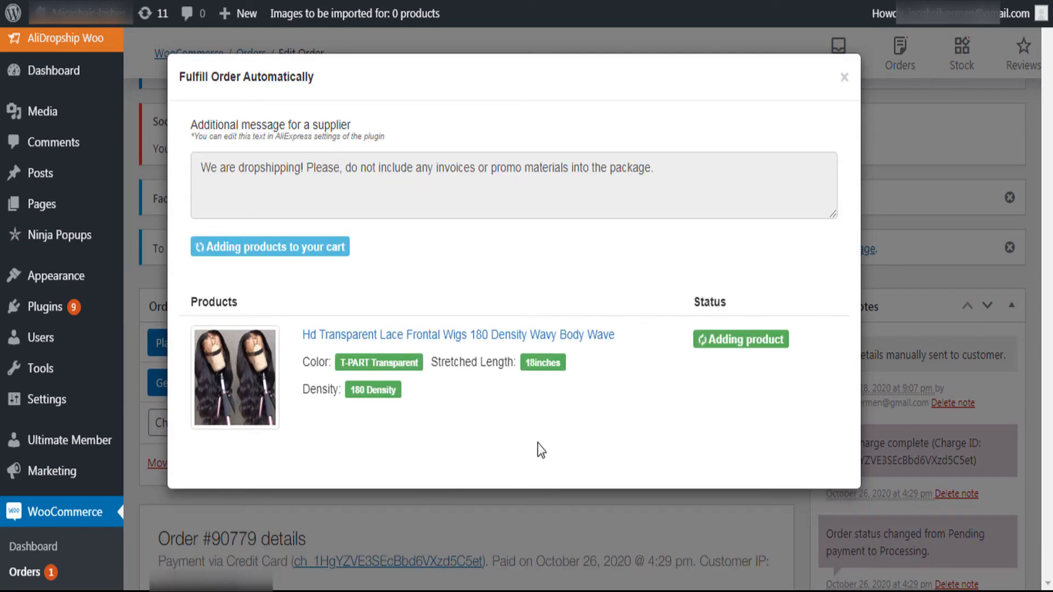
{"action": "mouse_move", "coordinate": [599, 433]}
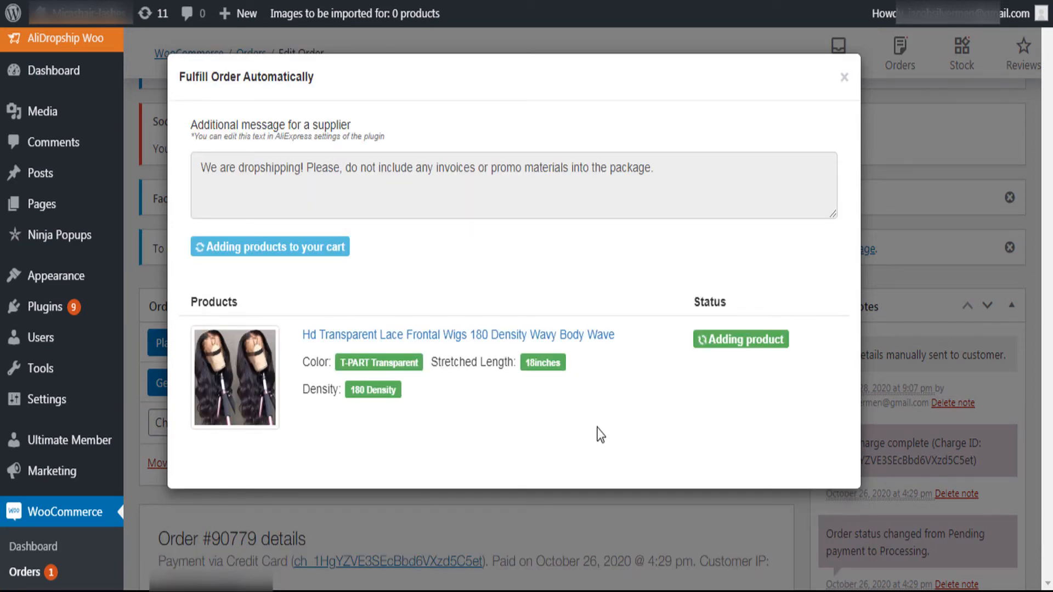
{"action": "mouse_move", "coordinate": [694, 382]}
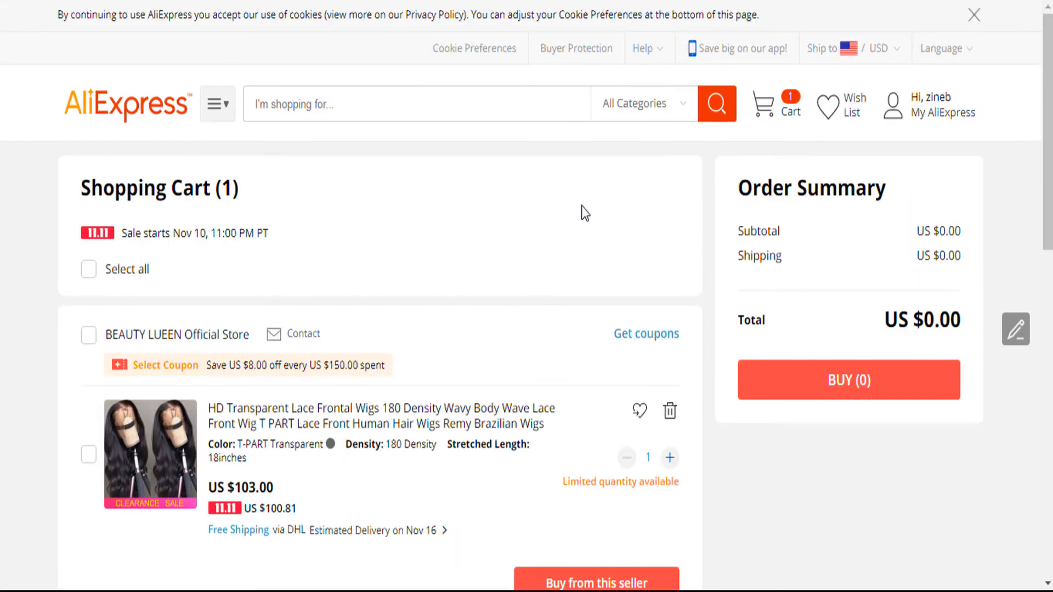
Step: Select all cart items and proceed to checkout with BUY (1)
{"action": "left_click", "coordinate": [88, 269]}
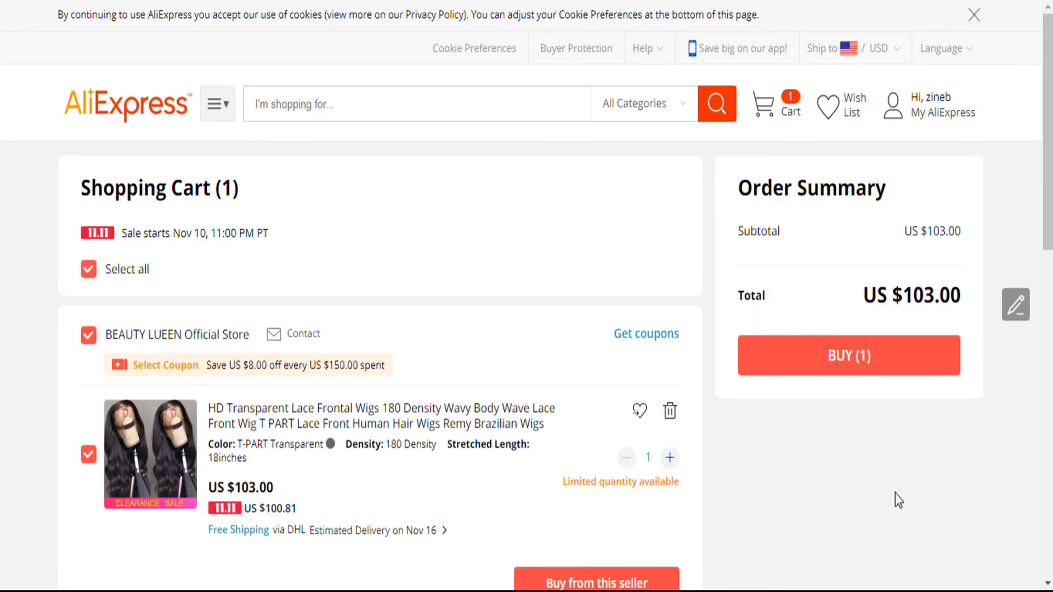
{"action": "left_click", "coordinate": [848, 356]}
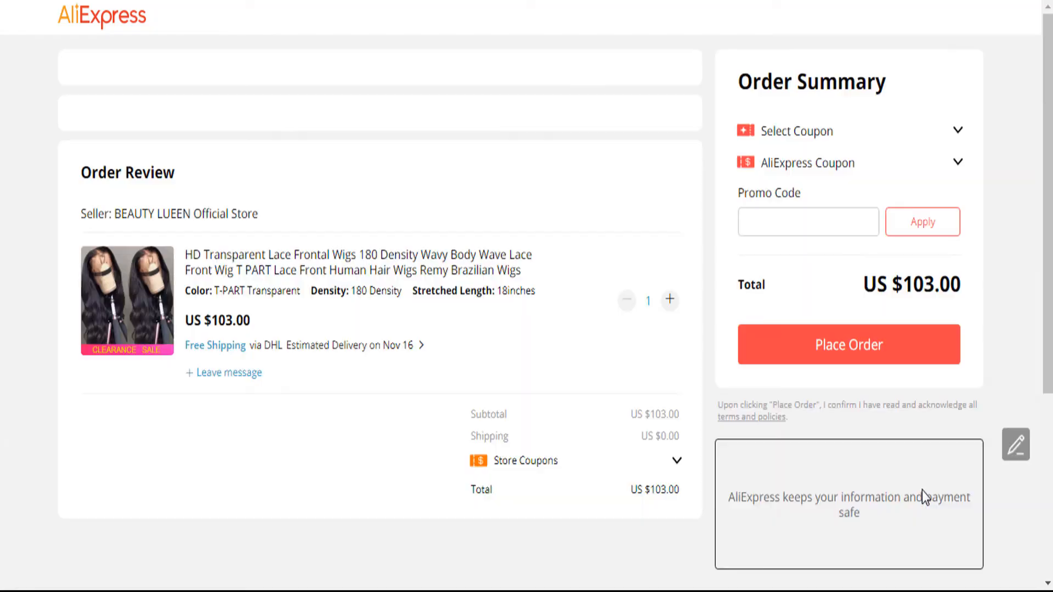
Step: Scroll the AliExpress checkout to review shipping, payment and the US$103.00 total
{"action": "scroll", "scroll_direction": "up", "scroll_amount": 3}
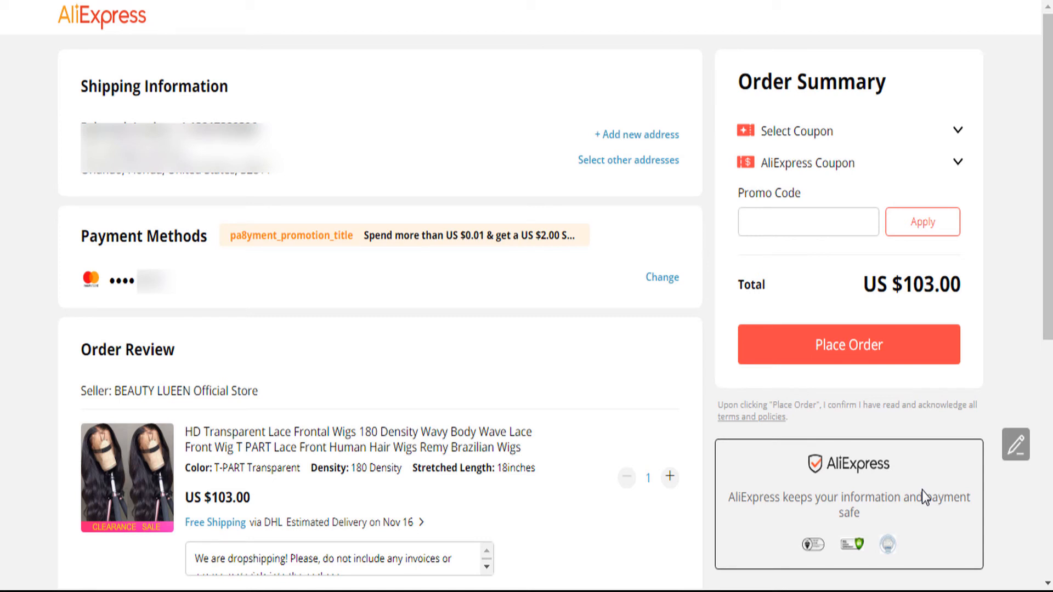
{"action": "mouse_move", "coordinate": [811, 353]}
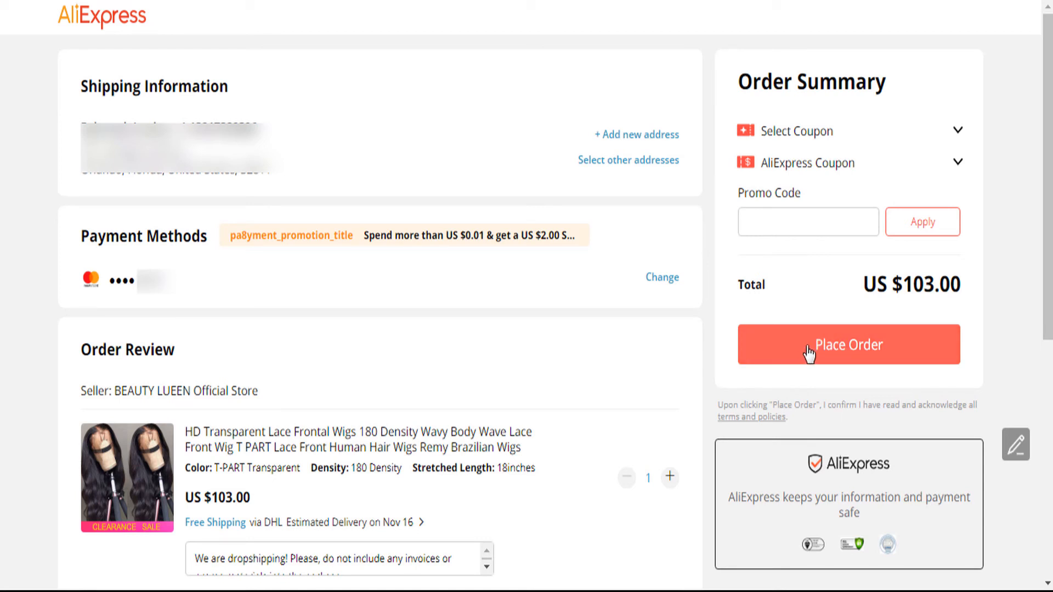
{"action": "mouse_move", "coordinate": [799, 400]}
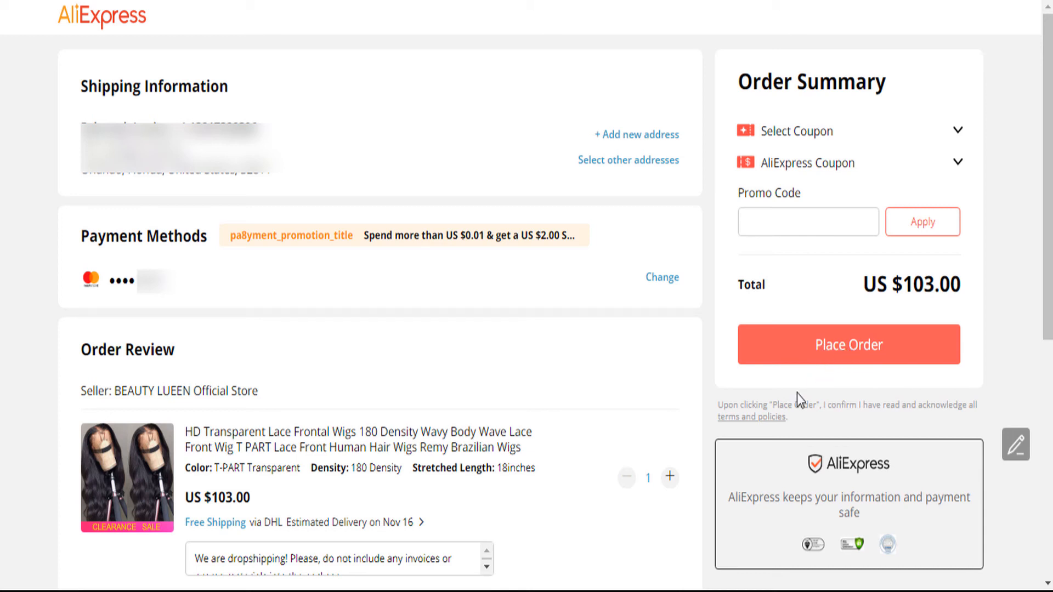
{"action": "mouse_move", "coordinate": [816, 364]}
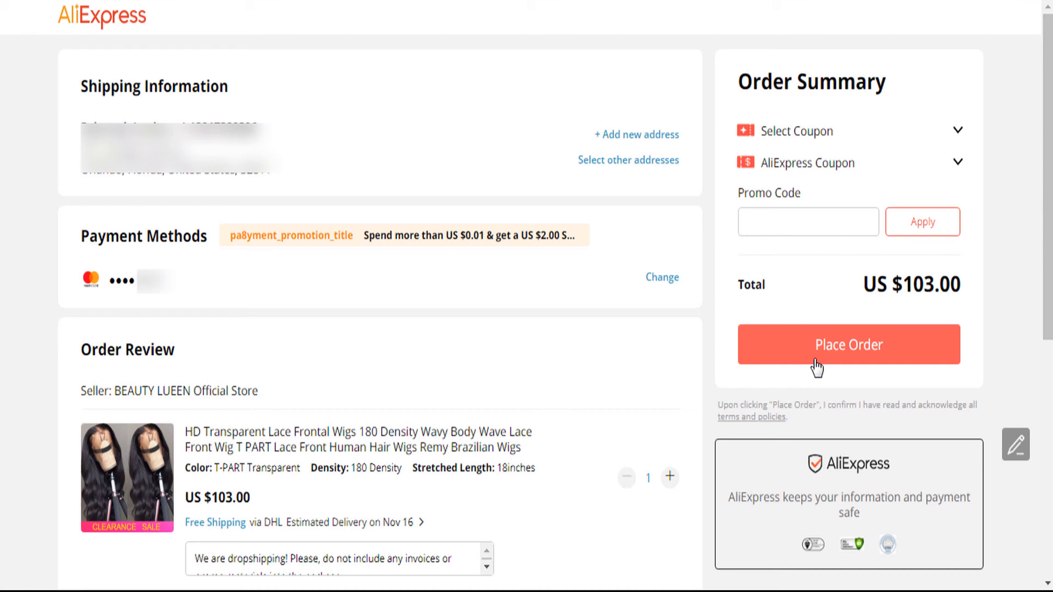
{"action": "mouse_move", "coordinate": [822, 364]}
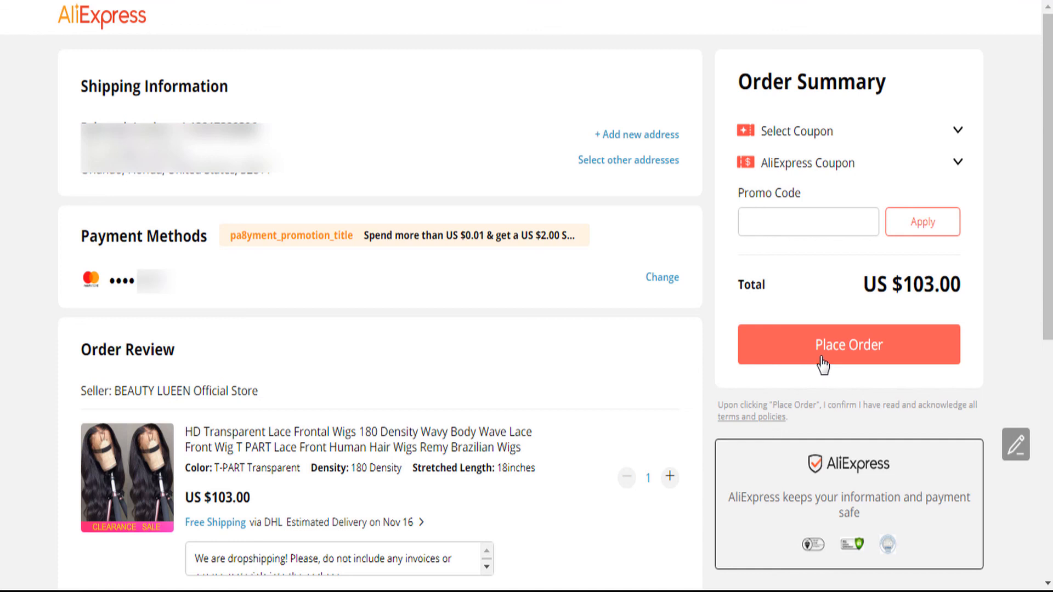